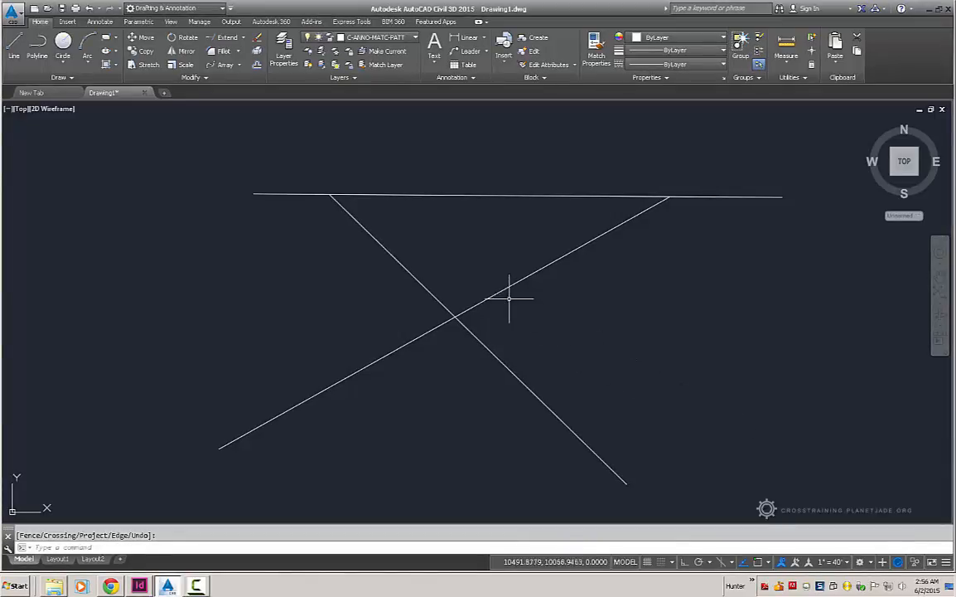
mouse_move(425, 295)
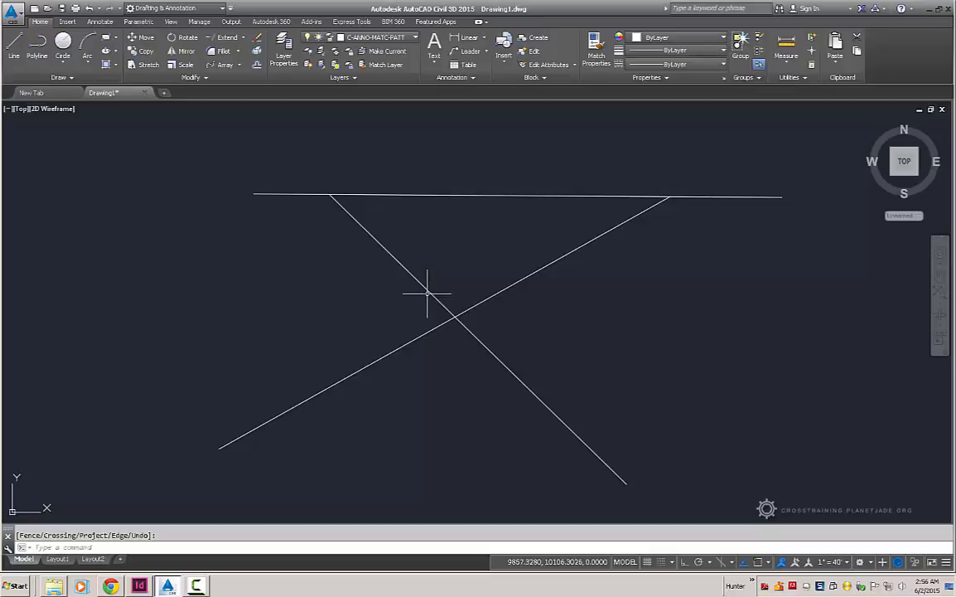
mouse_move(489, 282)
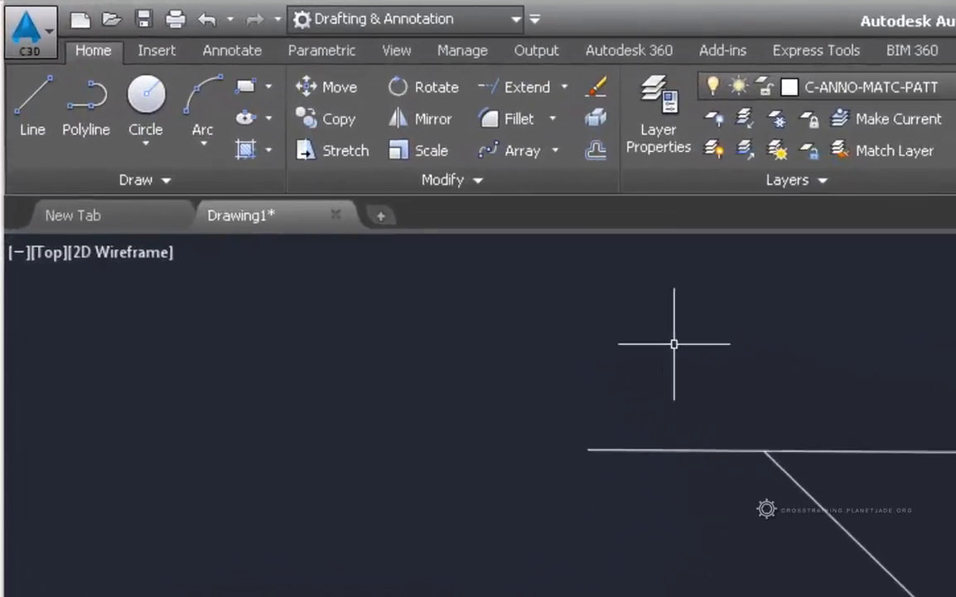
mouse_move(572, 94)
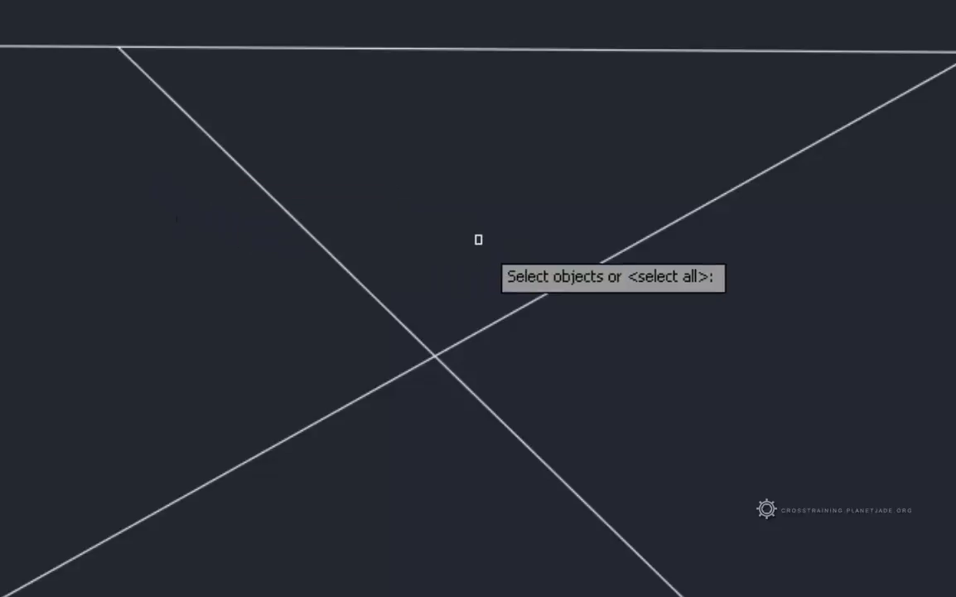
mouse_move(543, 293)
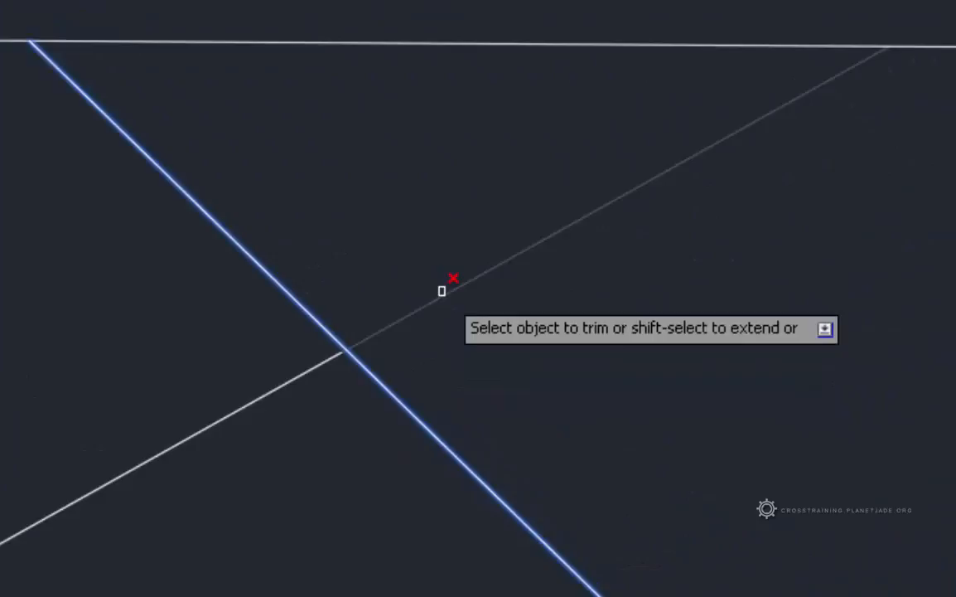
Step: Start Trim and select both crossing diagonal lines as cutting edges
left_click(443, 290)
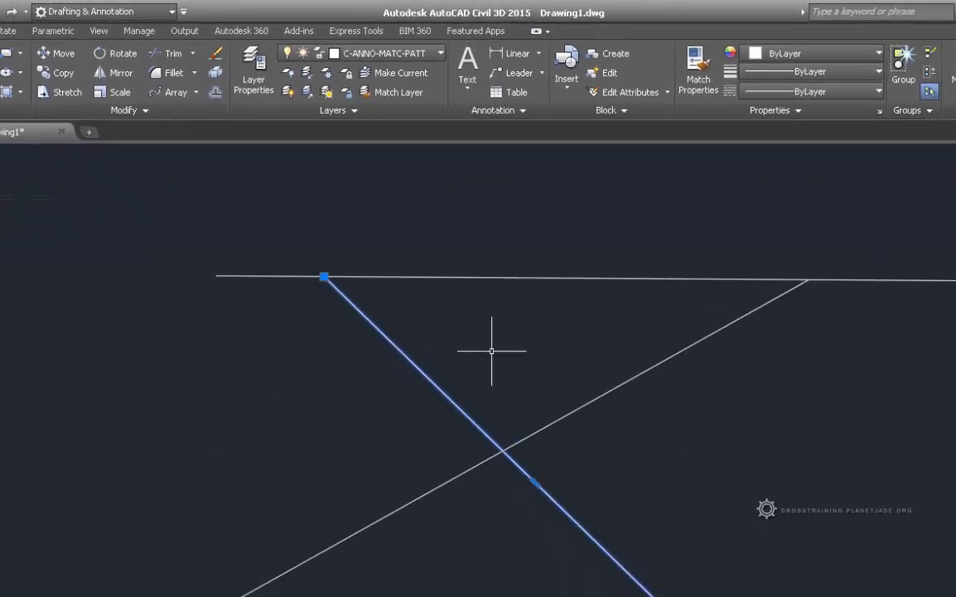
mouse_move(348, 274)
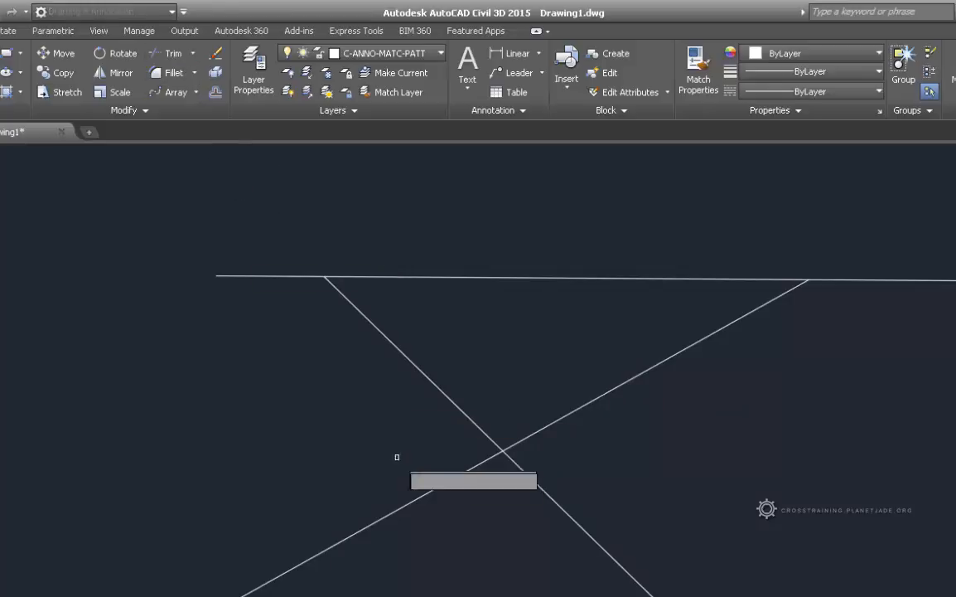
left_click(173, 53)
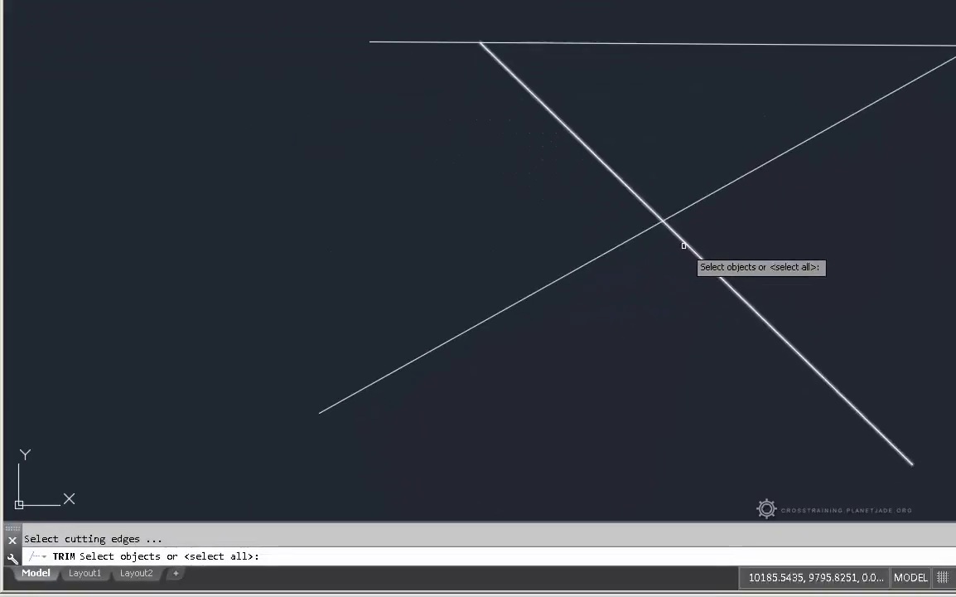
left_click(645, 230)
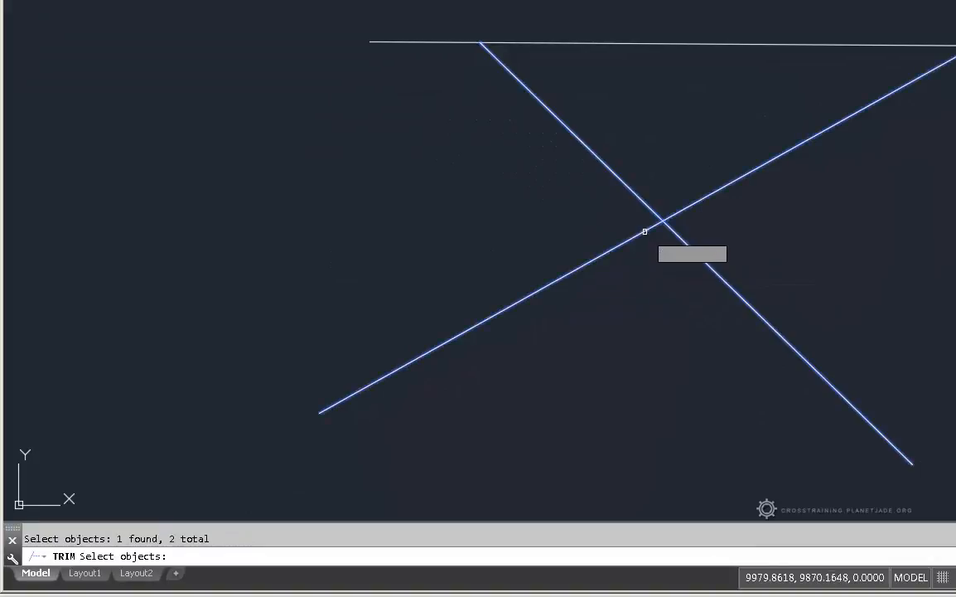